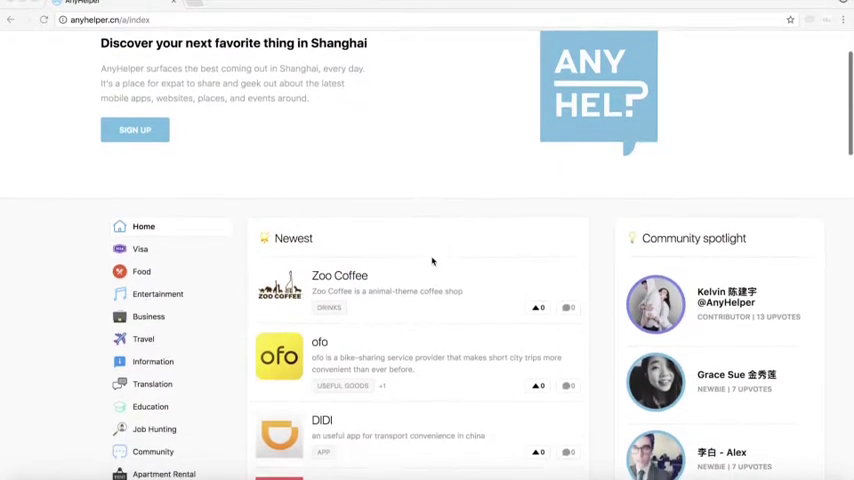
Step: Sign in to the AnyHelper account from the home page
{"action": "scroll", "scroll_direction": "down", "scroll_amount": 3}
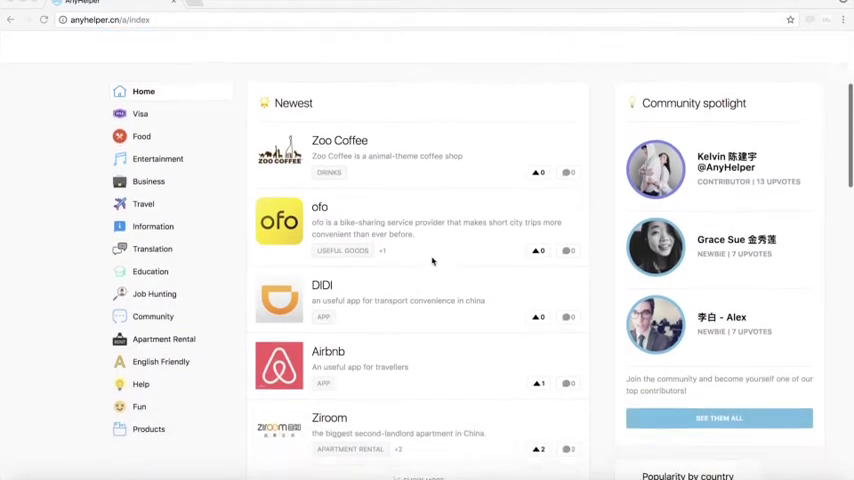
{"action": "scroll", "scroll_direction": "up", "scroll_amount": 3}
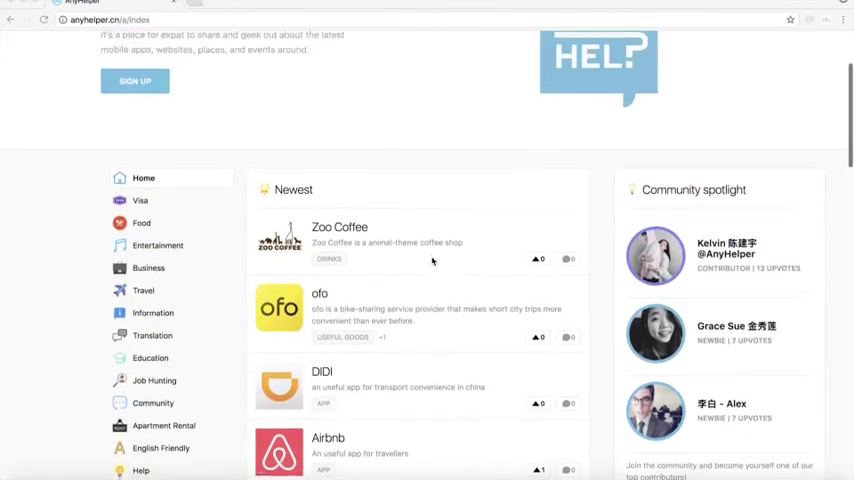
{"action": "scroll", "scroll_direction": "up", "scroll_amount": 3}
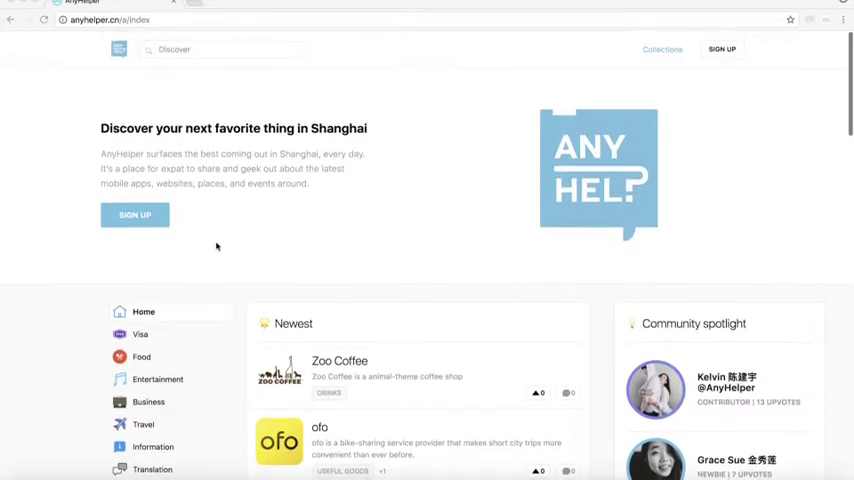
{"action": "left_click", "coordinate": [135, 215]}
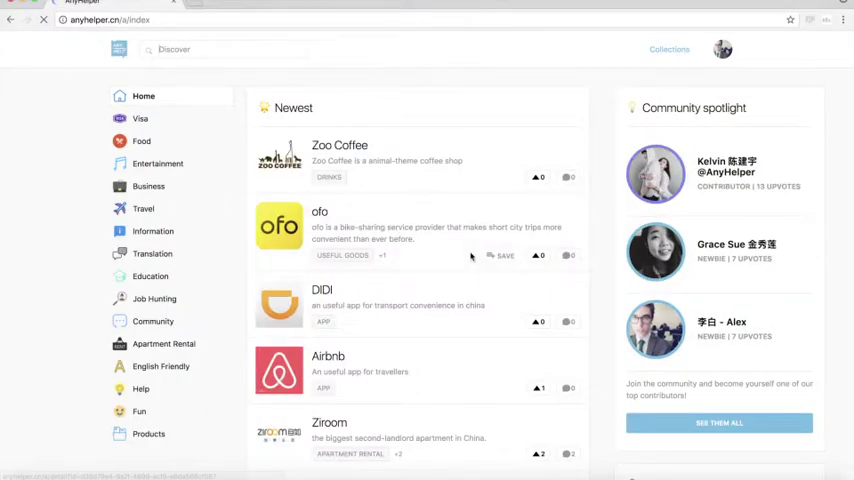
Step: Scroll down the home page to the Your profile panel
{"action": "scroll", "scroll_direction": "down", "scroll_amount": 3}
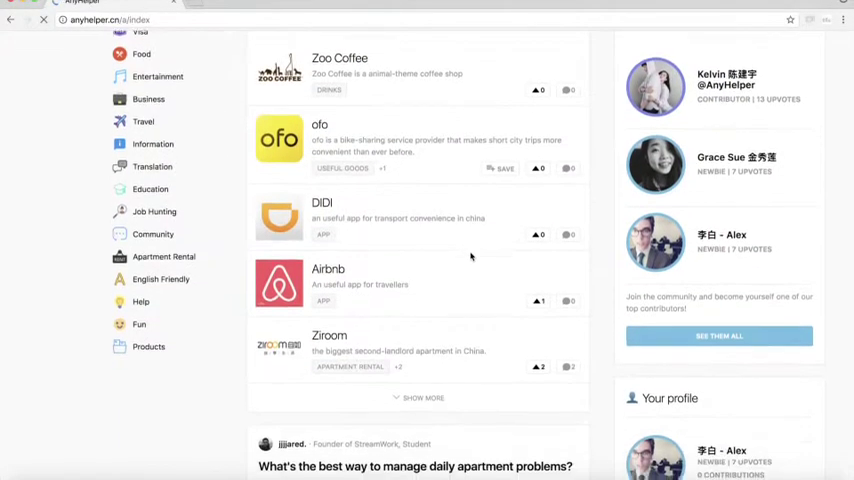
{"action": "scroll", "scroll_direction": "down", "scroll_amount": 3}
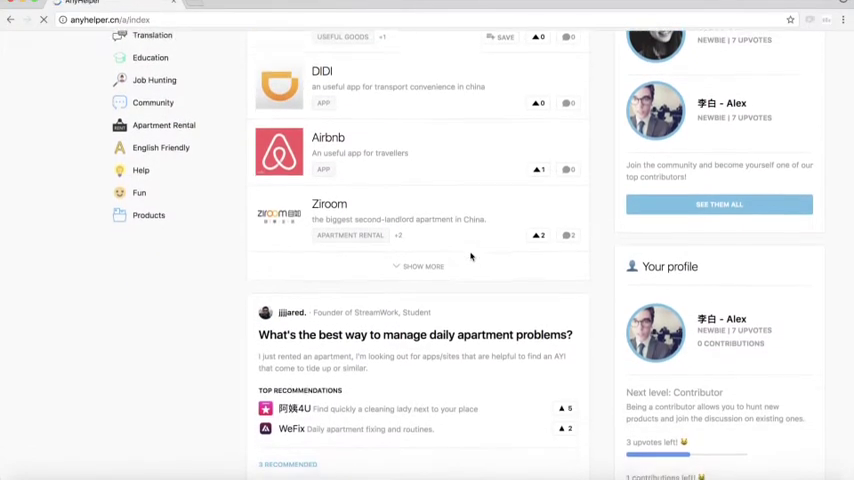
{"action": "scroll", "scroll_direction": "down", "scroll_amount": 3}
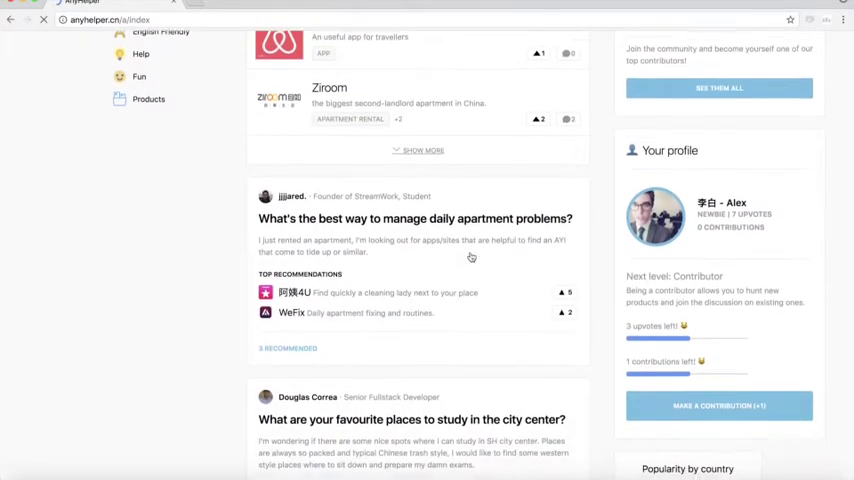
{"action": "scroll", "scroll_direction": "down", "scroll_amount": 3}
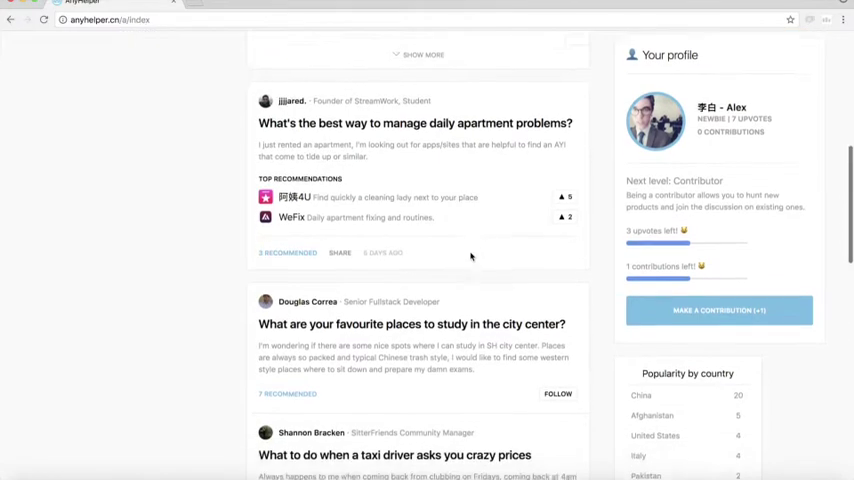
{"action": "scroll", "scroll_direction": "down", "scroll_amount": 3}
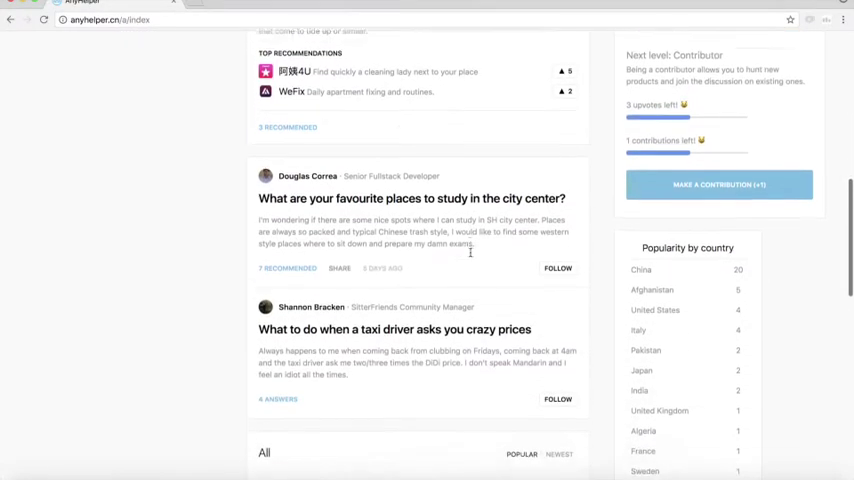
{"action": "scroll", "scroll_direction": "up", "scroll_amount": 3}
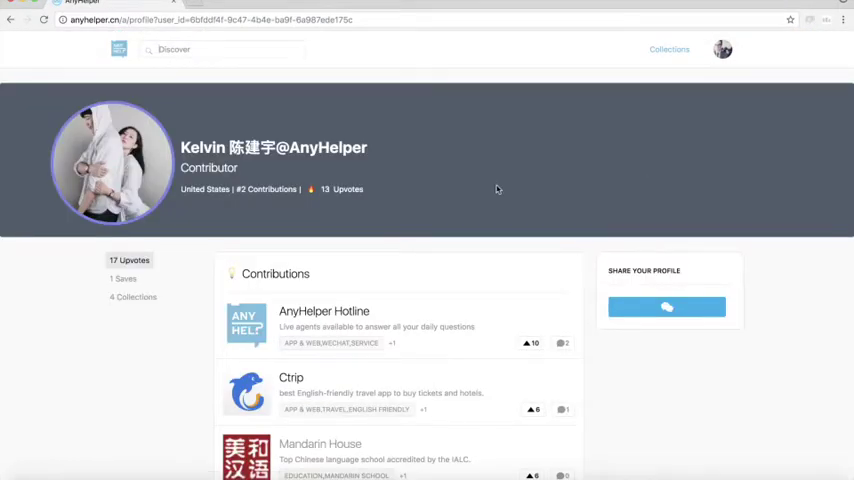
Step: Scroll through the top Community spotlight contributor's list of contributions
{"action": "scroll", "scroll_direction": "down", "scroll_amount": 3}
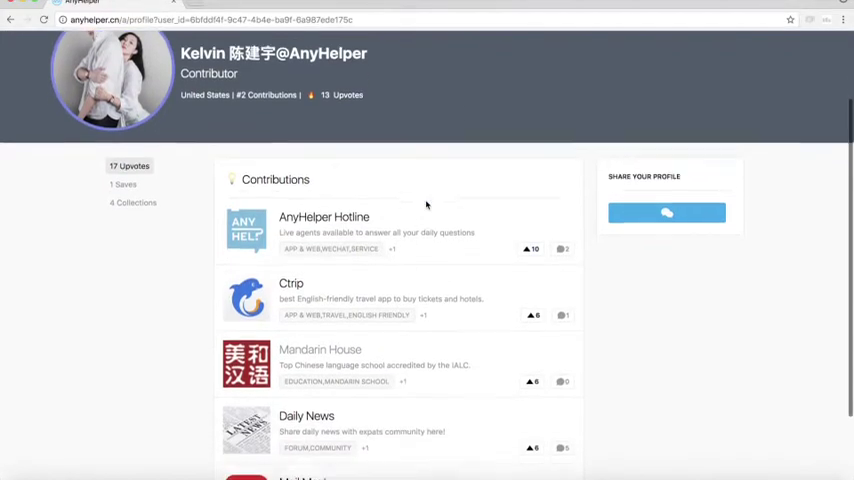
{"action": "scroll", "scroll_direction": "down", "scroll_amount": 3}
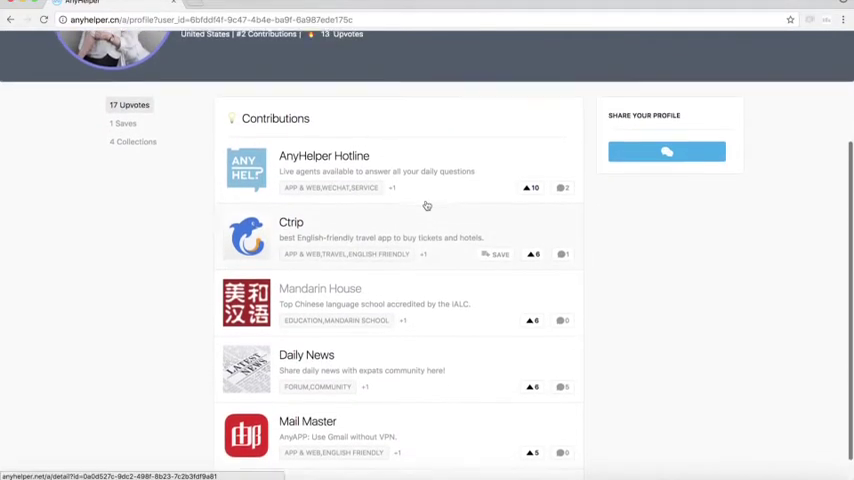
{"action": "scroll", "scroll_direction": "up", "scroll_amount": 3}
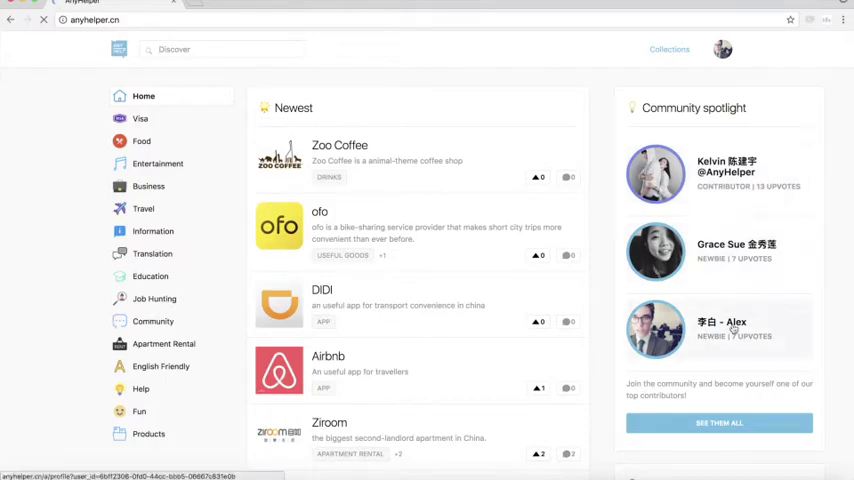
Step: Scroll down the home feed and start a new contribution with Make a Contribution
{"action": "scroll", "scroll_direction": "down", "scroll_amount": 3}
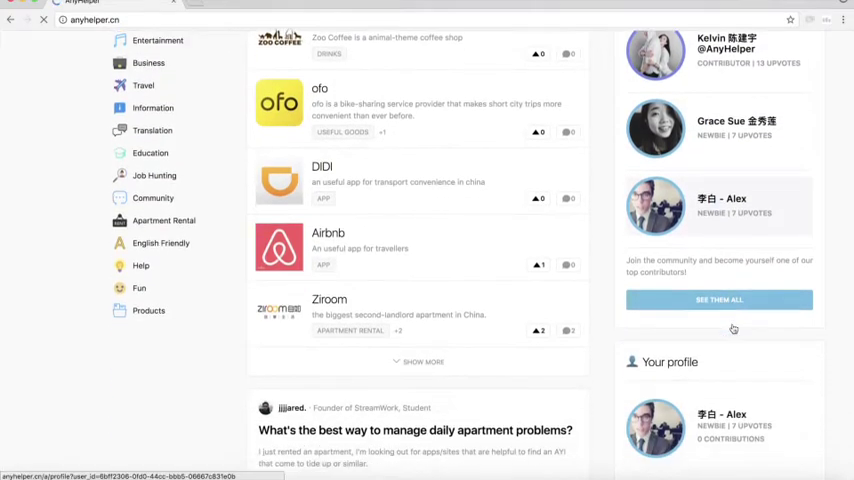
{"action": "scroll", "scroll_direction": "down", "scroll_amount": 3}
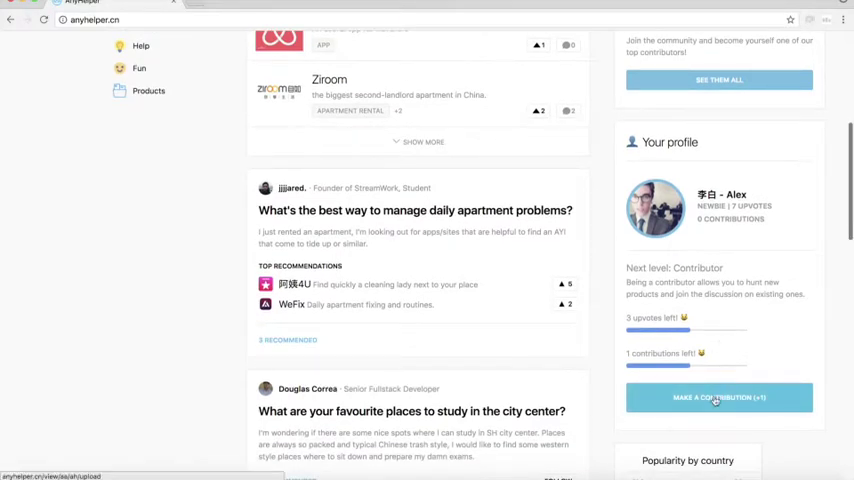
{"action": "left_click", "coordinate": [719, 397]}
{"action": "type", "text": "Hong"}
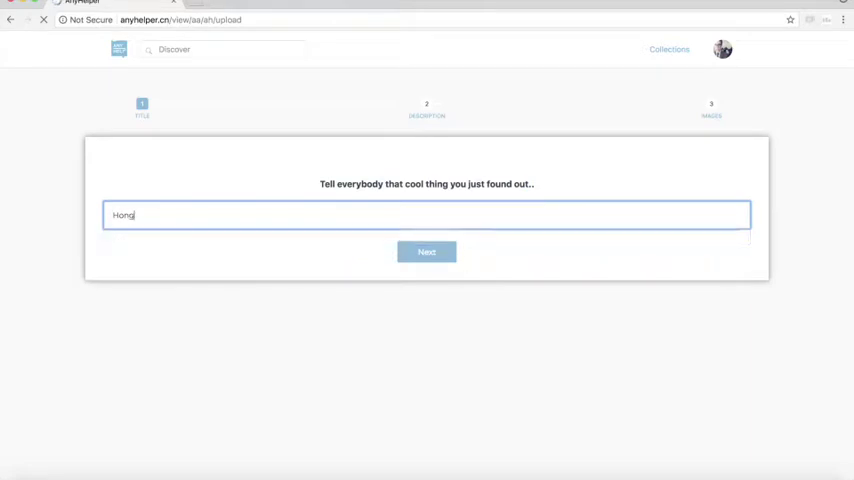
Step: Title the post 'Hong-kong kitchen', describe it as 'great honk kong veggie restaurant', and continue
{"action": "type", "text": "-kong kitche"}
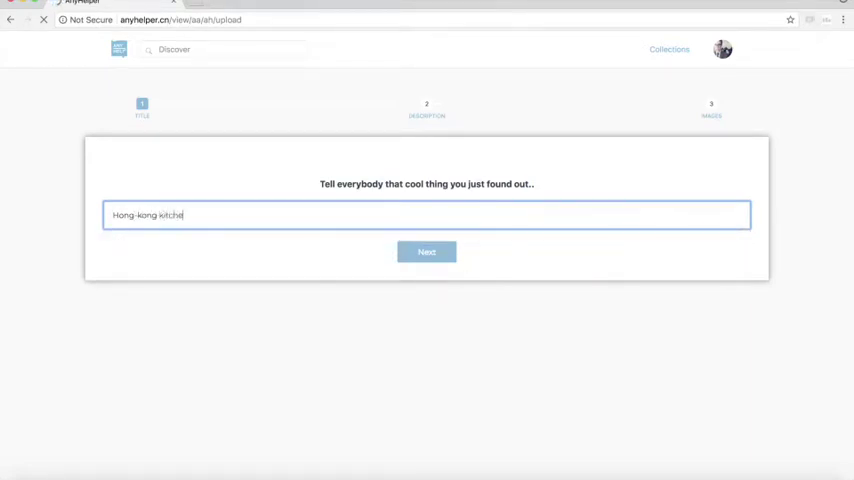
{"action": "left_click", "coordinate": [426, 252]}
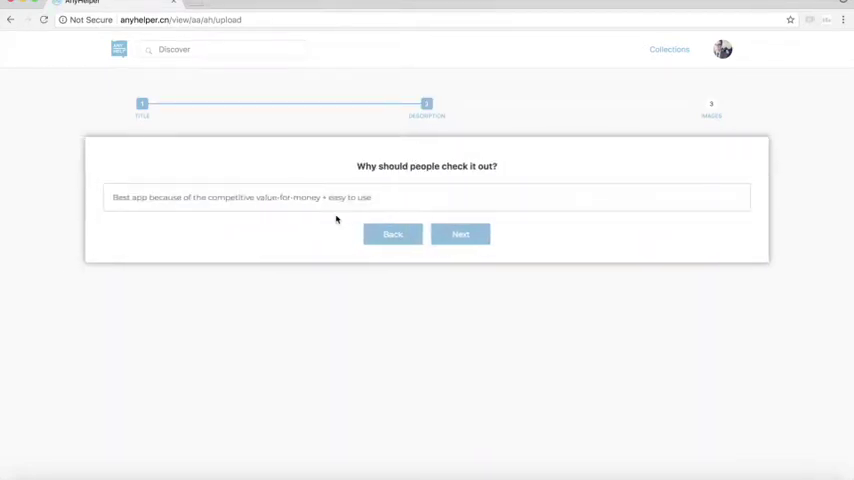
{"action": "type", "text": "great honk"}
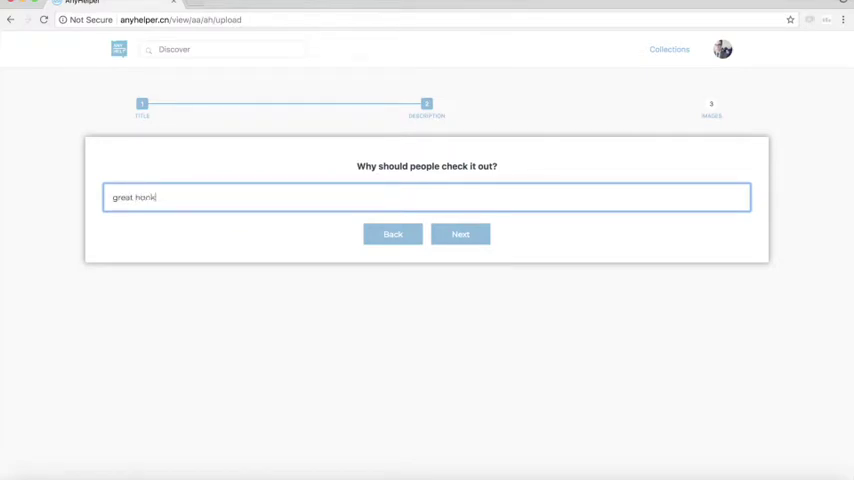
{"action": "type", "text": "kong"}
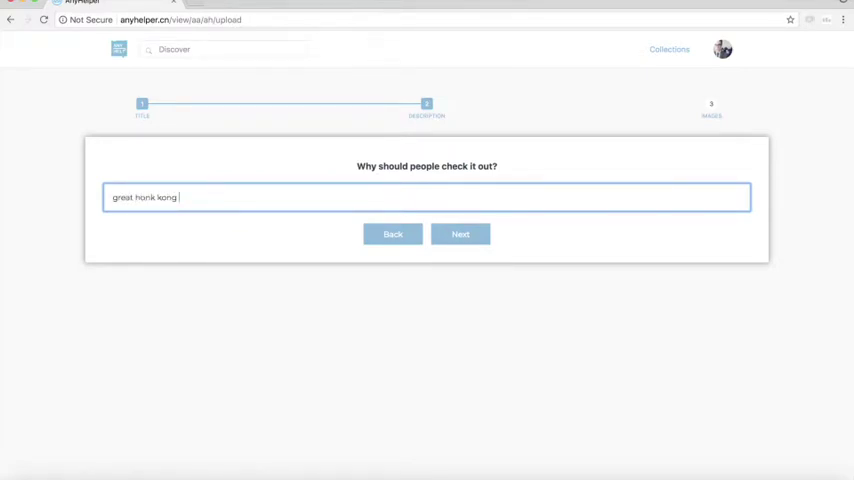
{"action": "type", "text": "veggie restaurant"}
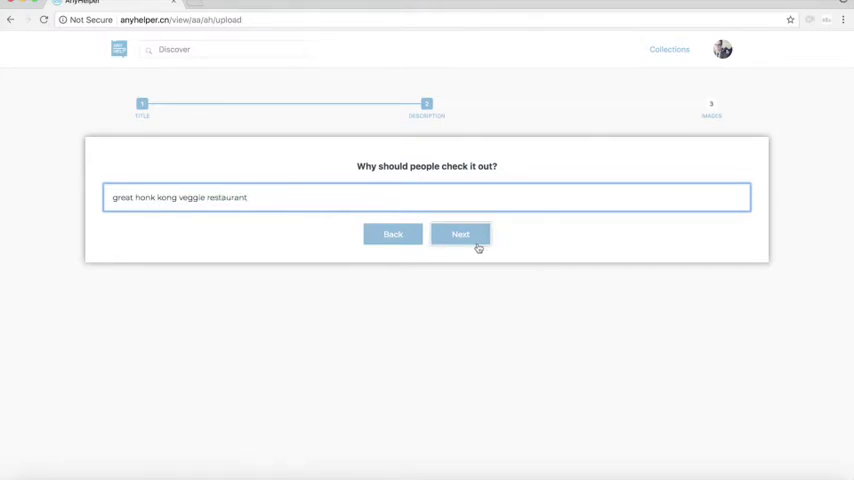
{"action": "left_click", "coordinate": [460, 234]}
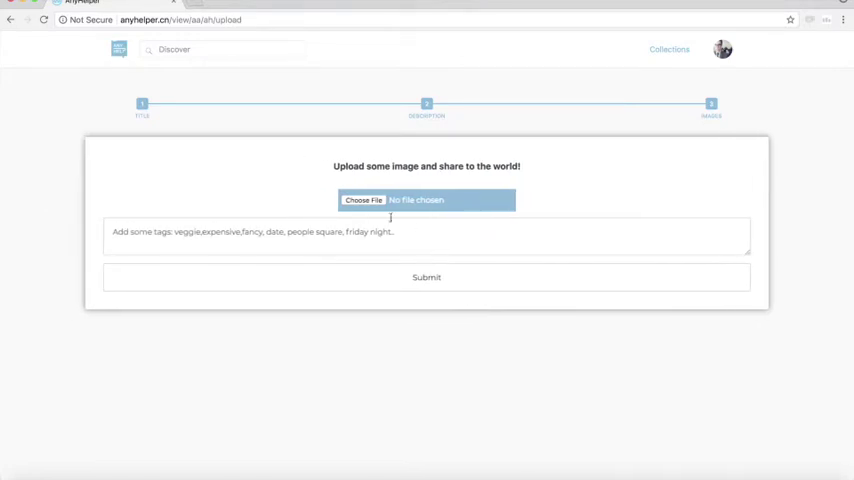
Step: Attach HonkKong-Kitchen.jpg as the contribution image and submit the post
{"action": "left_click", "coordinate": [363, 200]}
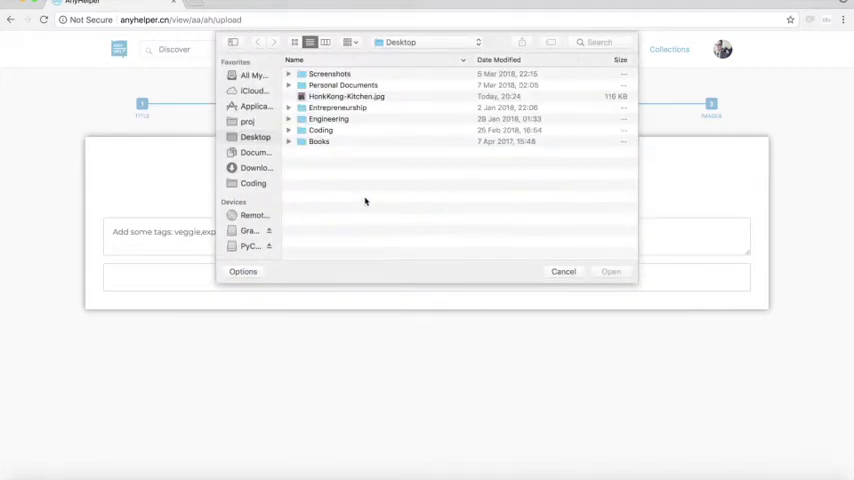
{"action": "left_click", "coordinate": [345, 96]}
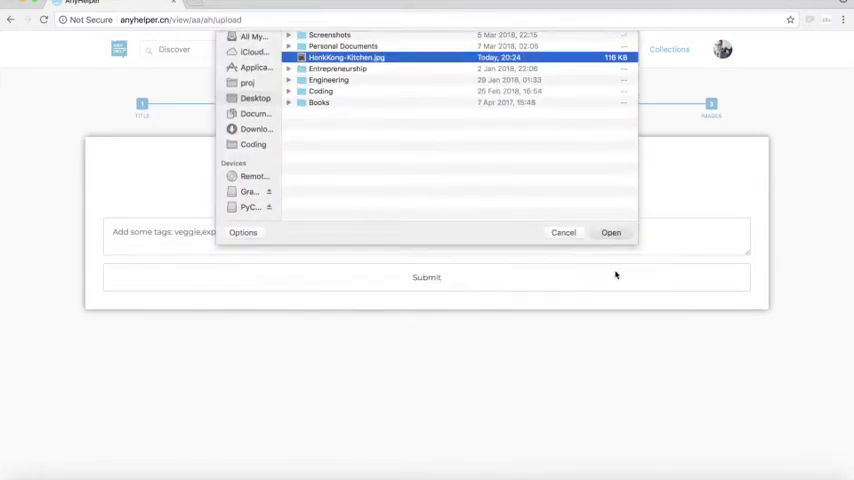
{"action": "left_click", "coordinate": [611, 232]}
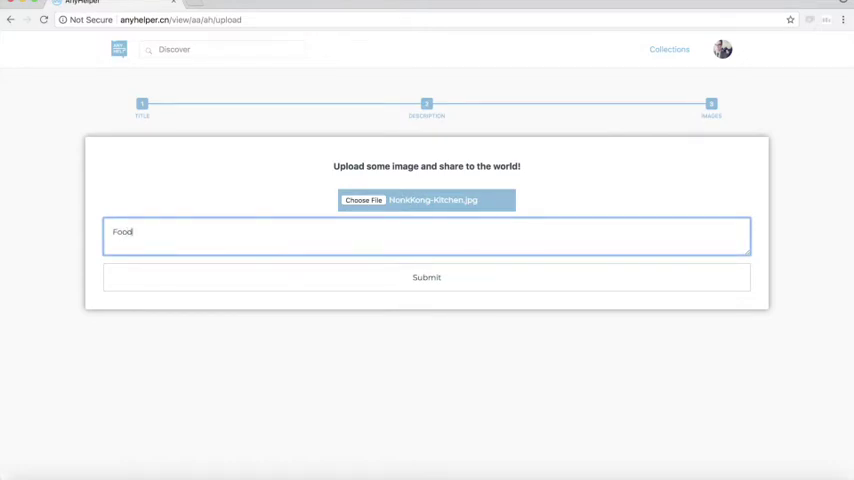
{"action": "left_click", "coordinate": [426, 277]}
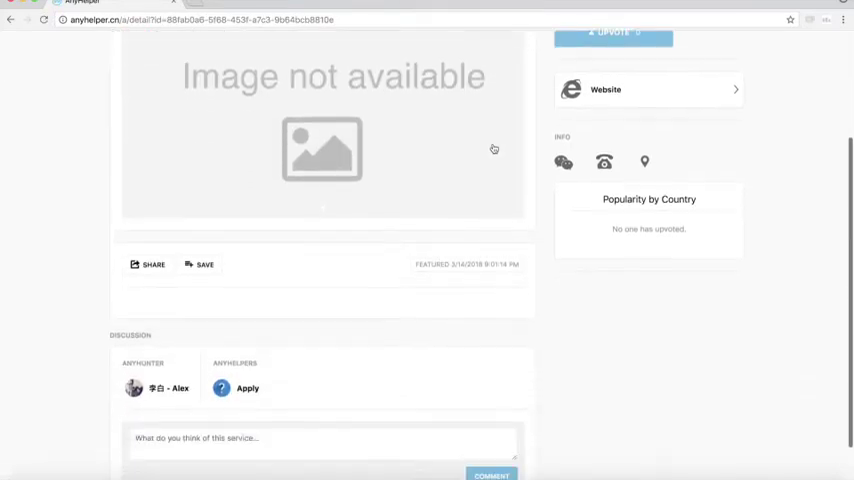
Step: Upvote the Hong-kong kitchen post once, then return to the home feed
{"action": "scroll", "scroll_direction": "up", "scroll_amount": 3}
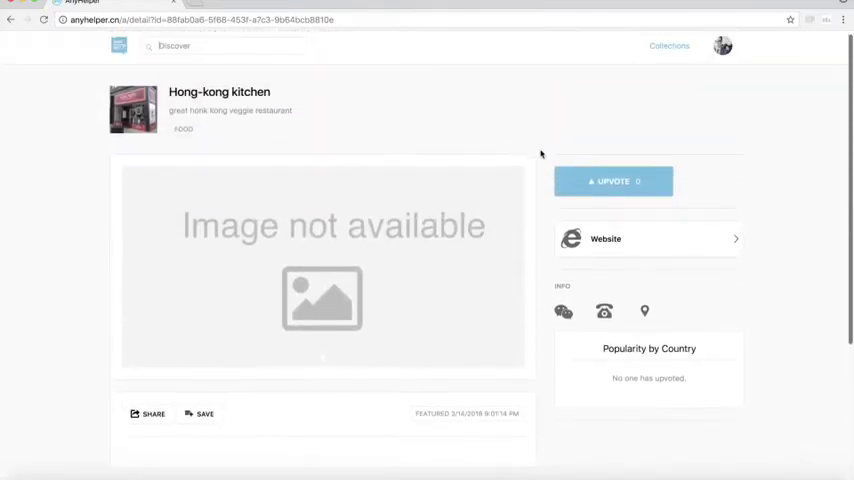
{"action": "left_click", "coordinate": [613, 181]}
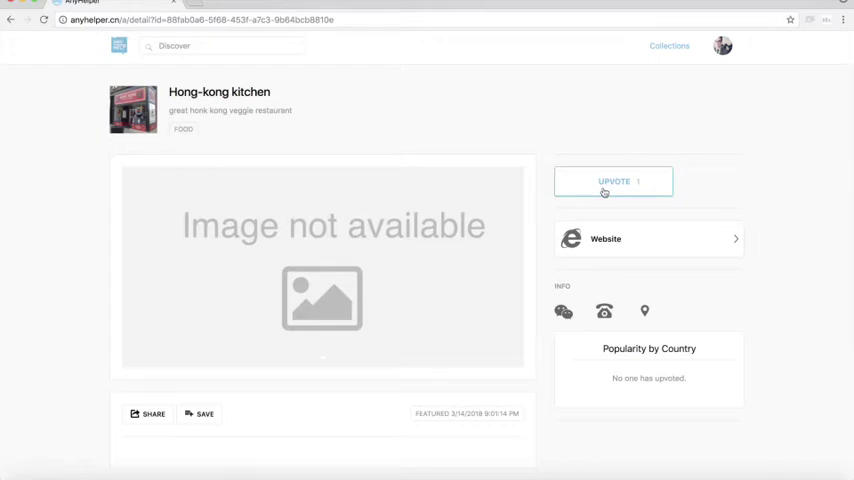
{"action": "left_click", "coordinate": [613, 181]}
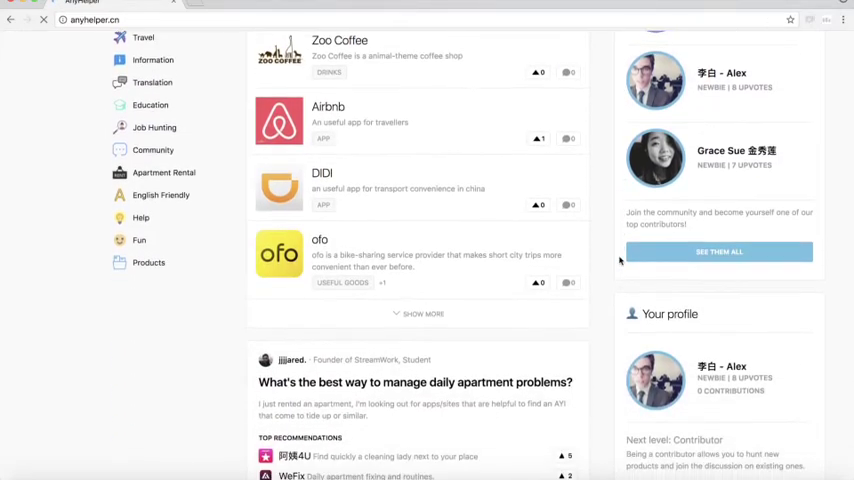
Step: Scroll down to the All section and open the Browsec VPN post
{"action": "scroll", "scroll_direction": "down", "scroll_amount": 3}
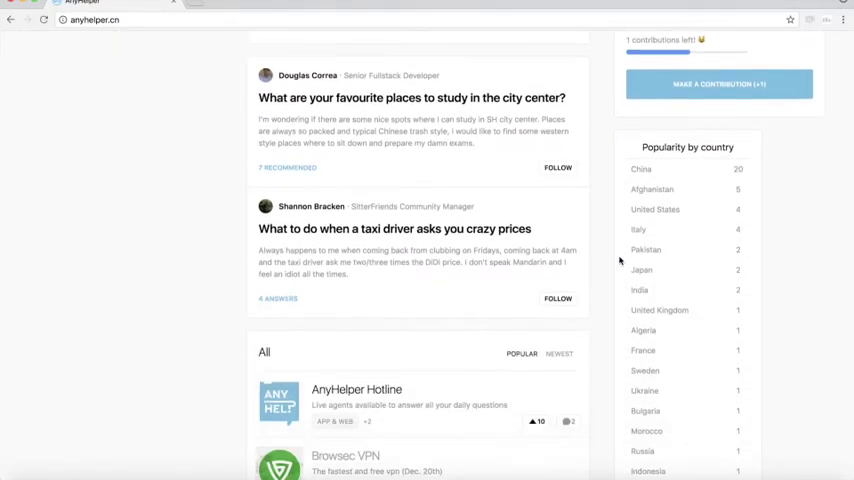
{"action": "scroll", "scroll_direction": "down", "scroll_amount": 3}
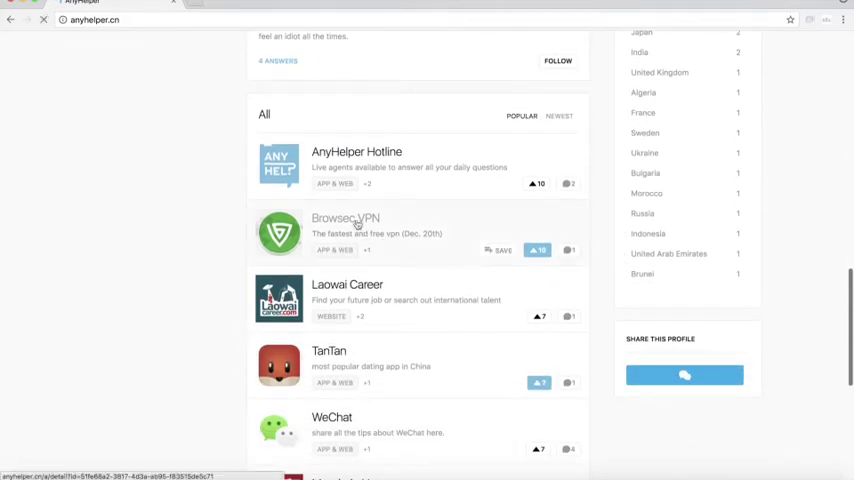
{"action": "left_click", "coordinate": [345, 232]}
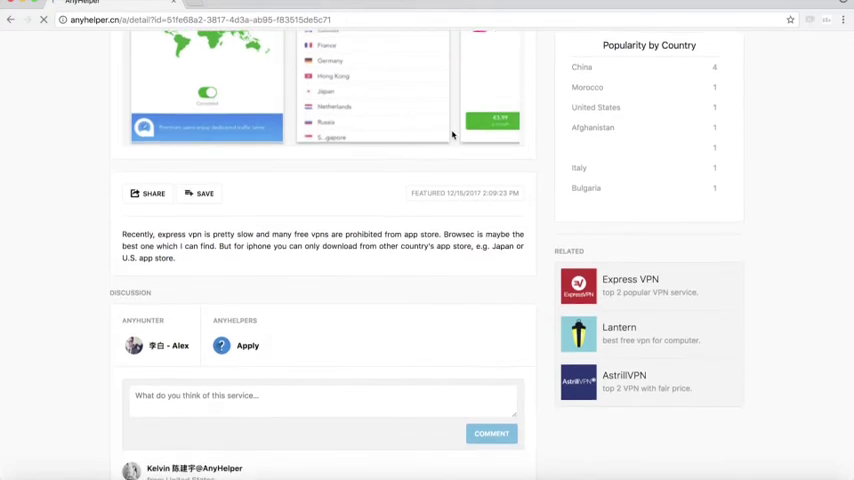
Step: Skim the Browsec VPN page, then go back to the AnyHelper home feed
{"action": "scroll", "scroll_direction": "down", "scroll_amount": 3}
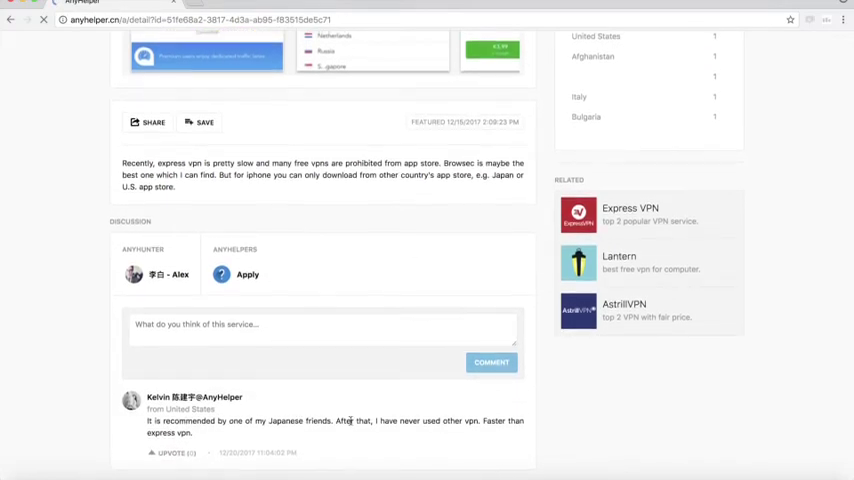
{"action": "scroll", "scroll_direction": "up", "scroll_amount": 3}
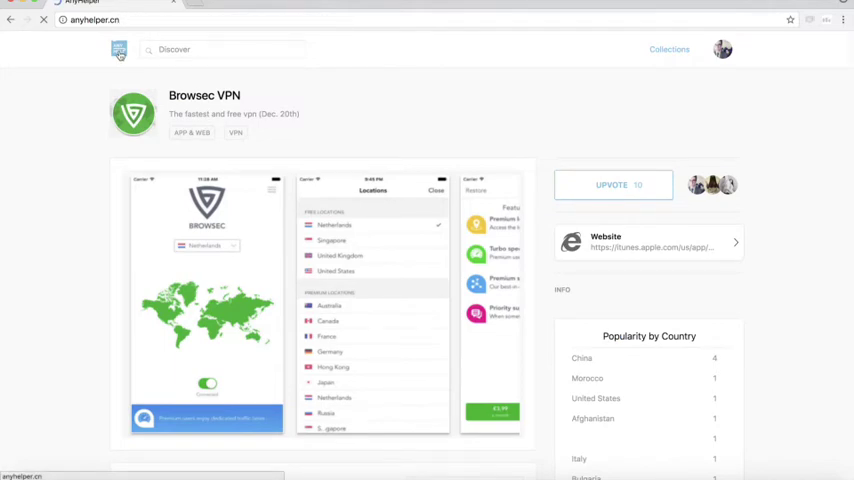
{"action": "left_click", "coordinate": [118, 50]}
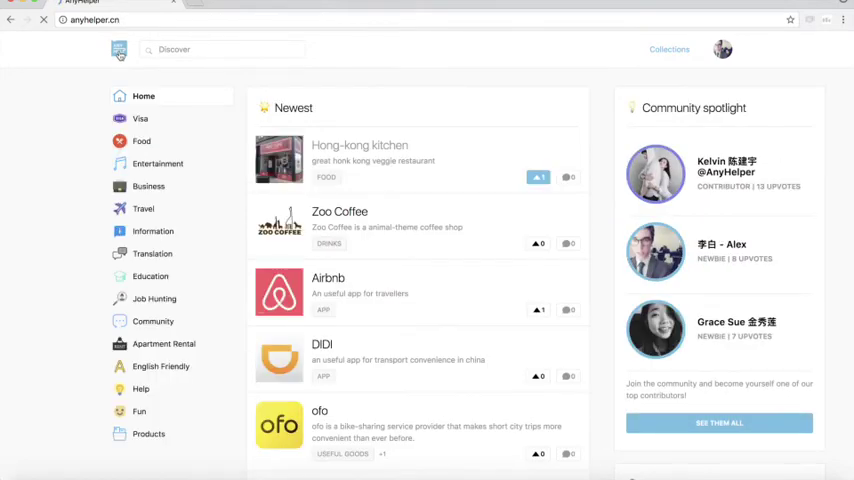